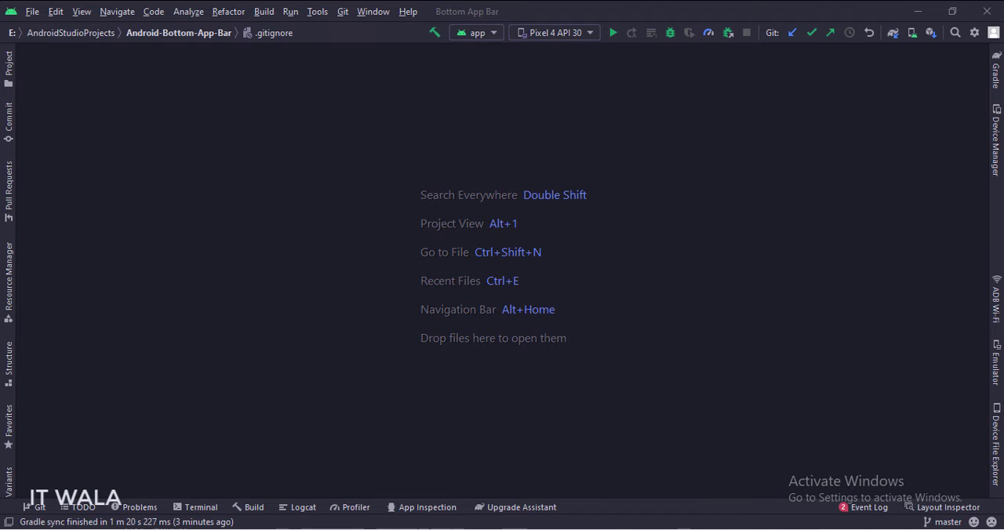
- Reveal the Project panel listing MainActivity, activity_main.xml and bottom_app_bar_menu.xml
left_click(10, 66)
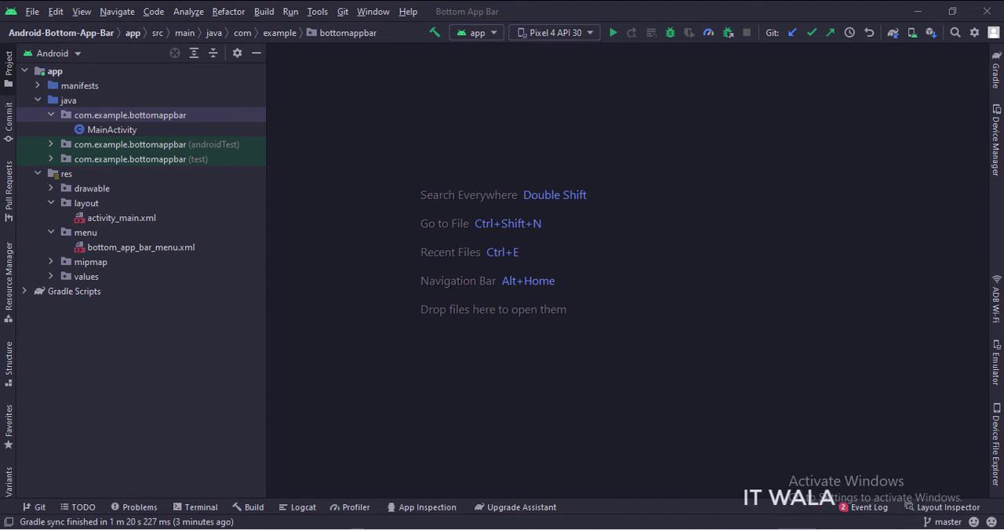
- Show activity_main.xml in Design view with the purple bottom bar and teal FAB
double_click(122, 218)
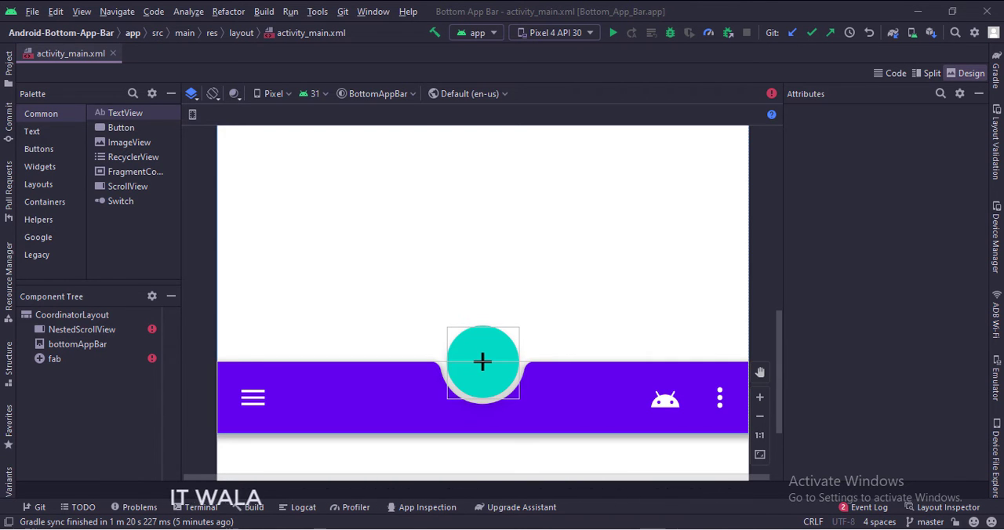
- Read through the layout's XML source for the BottomAppBar and FloatingActionButton
left_click(894, 73)
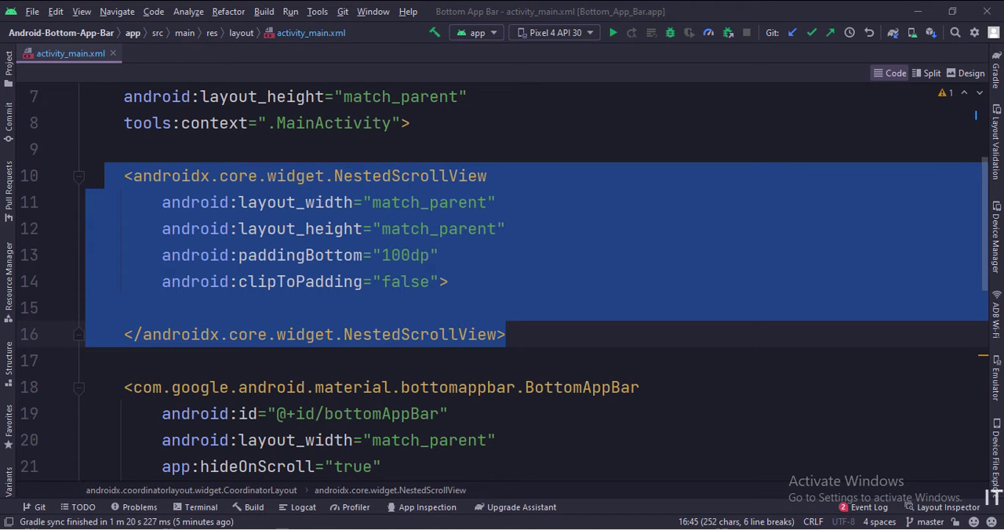
scroll("down", 3)
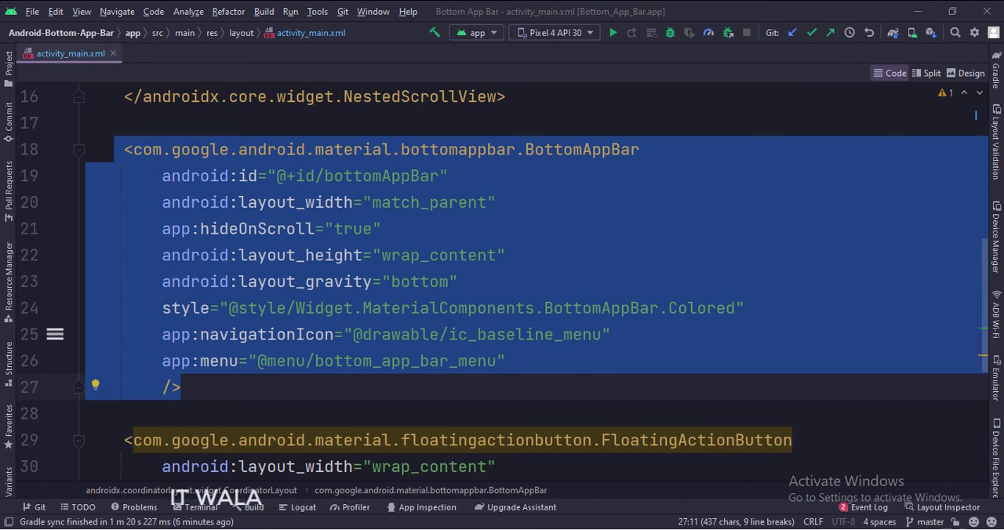
scroll("down", 3)
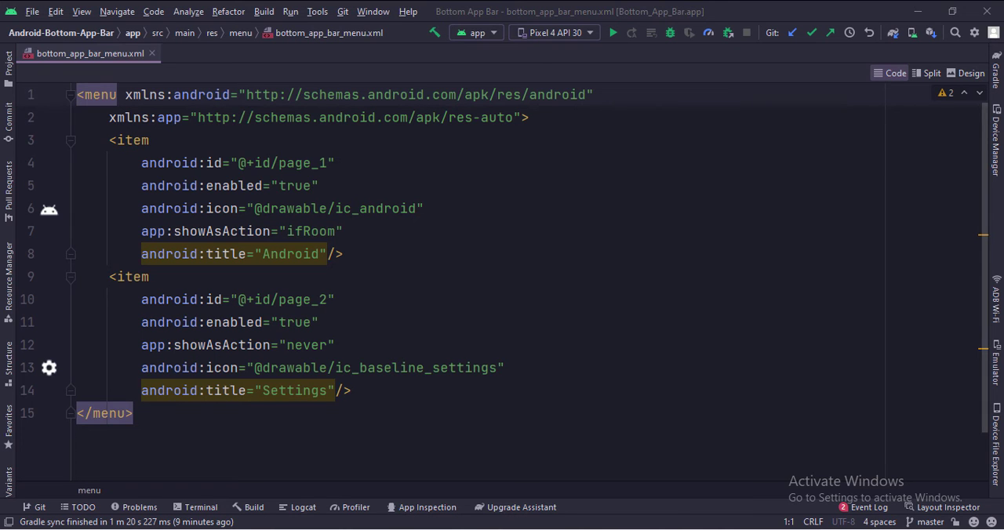
- Review MainActivity's click listeners, then show the app running on the emulator
left_click(69, 54)
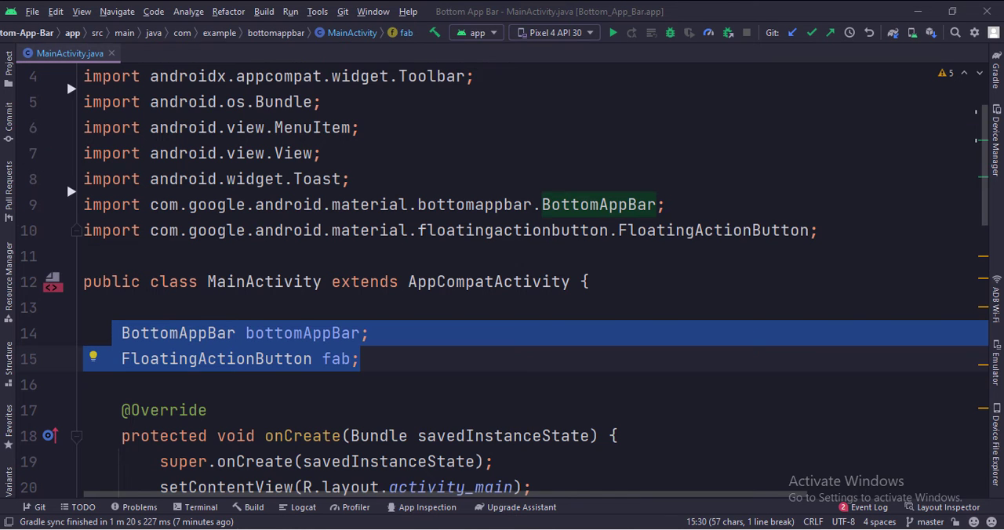
scroll("down", 3)
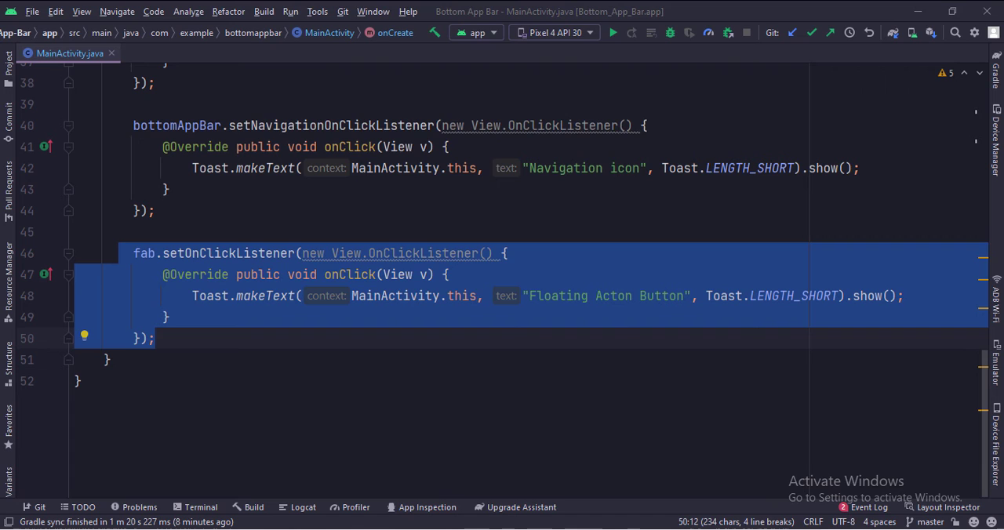
left_click(612, 31)
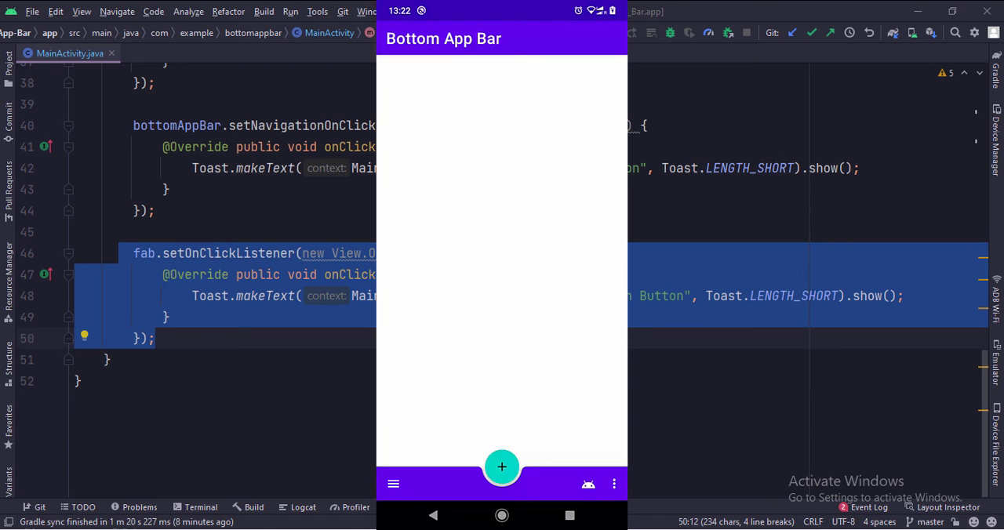